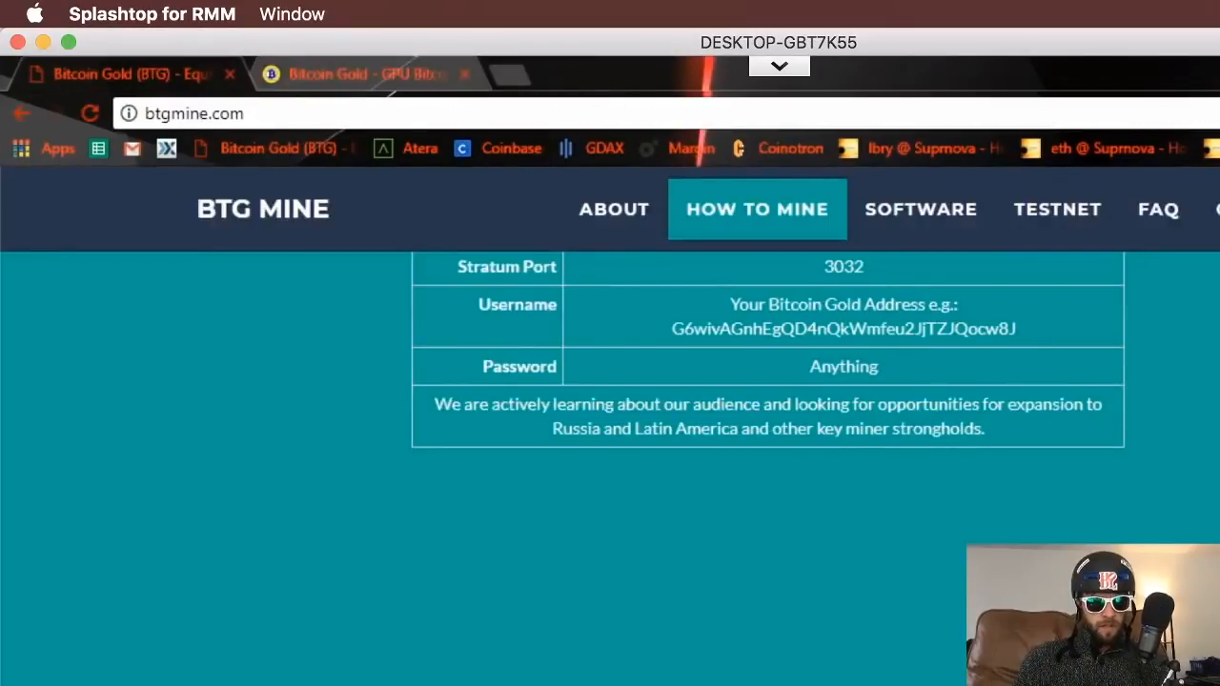
pyautogui.moveTo(648, 557)
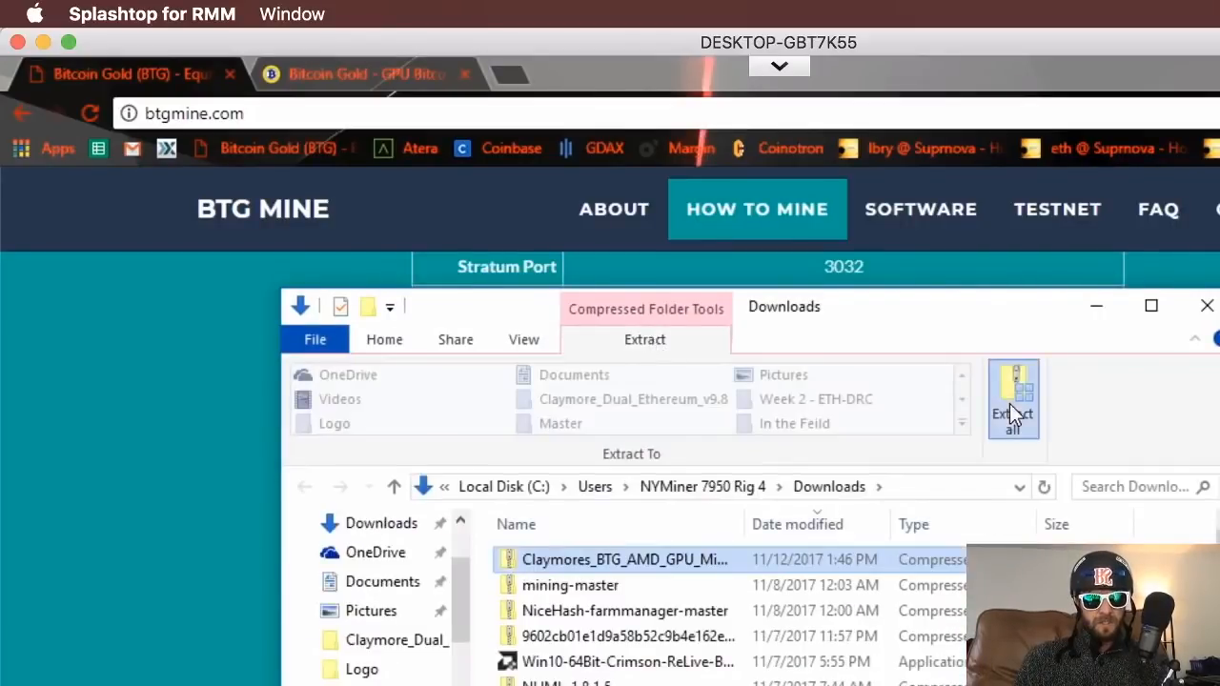
# Step: Extract the Claymore BTG AMD GPU Miner v12.6 archive and move its folder onto the desktop
pyautogui.click(1015, 398)
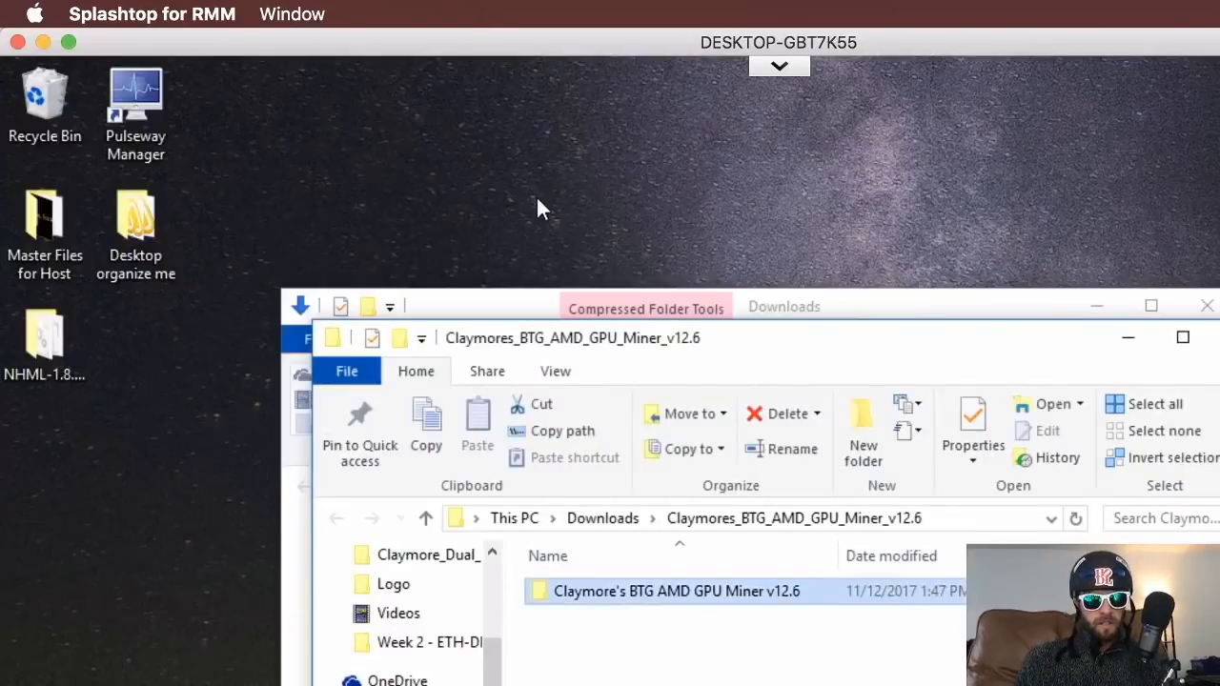
pyautogui.moveTo(677, 591); pyautogui.dragTo(591, 109)
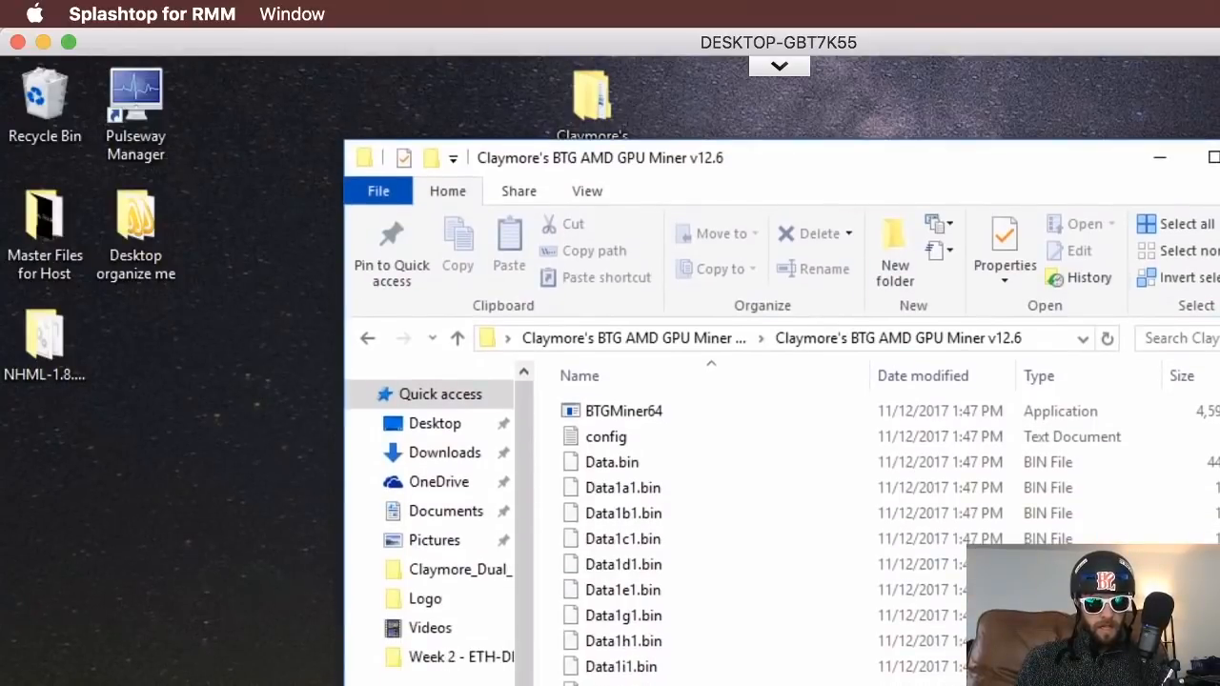
# Step: View the config file in Notepad, showing pool us1.btgmine.org:3032 and wallet, then return to Chrome
pyautogui.click(625, 410)
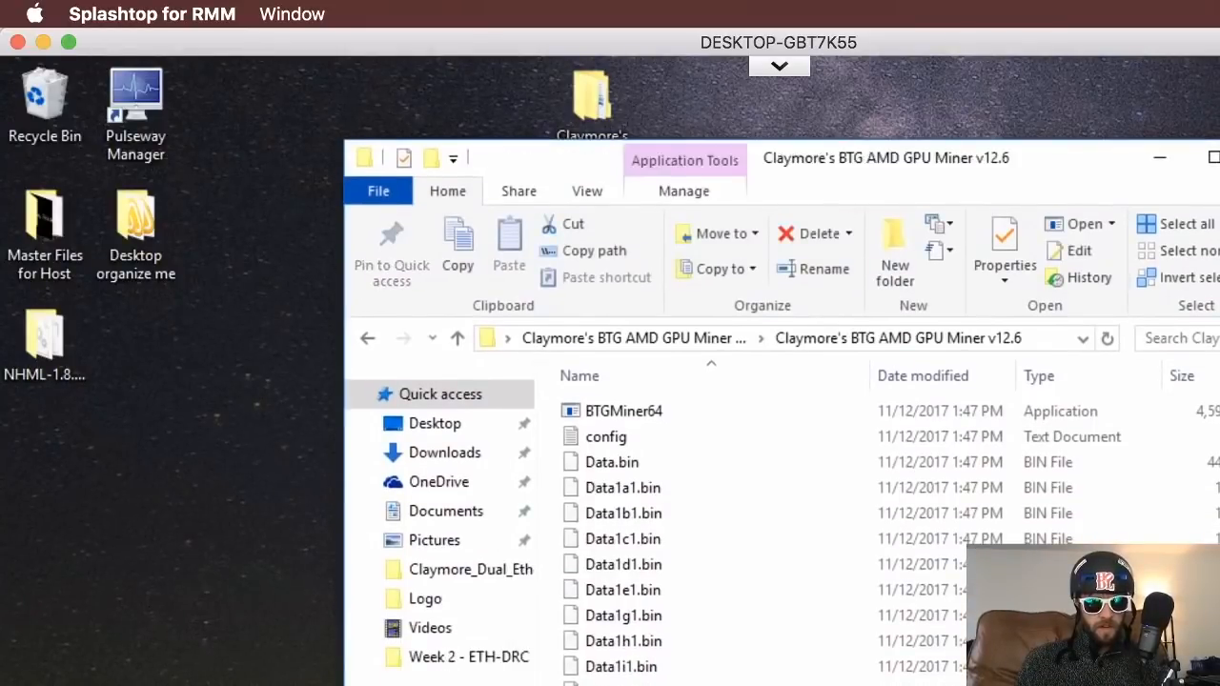
pyautogui.rightClick(607, 437)
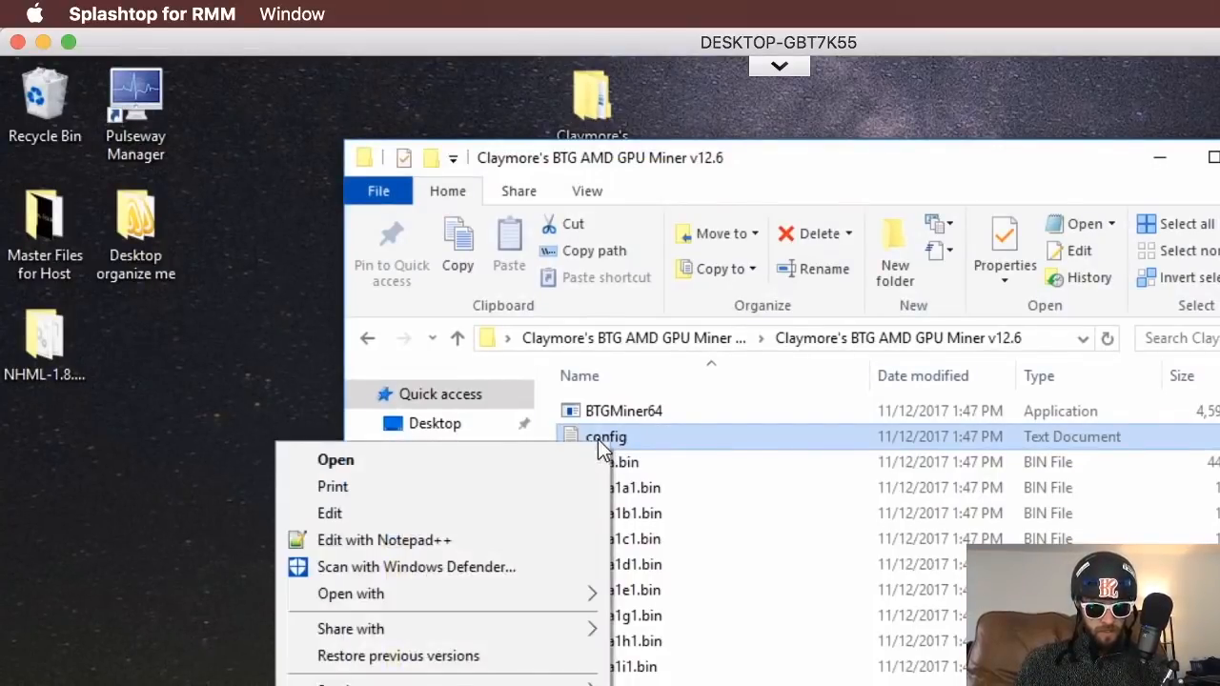
pyautogui.click(336, 460)
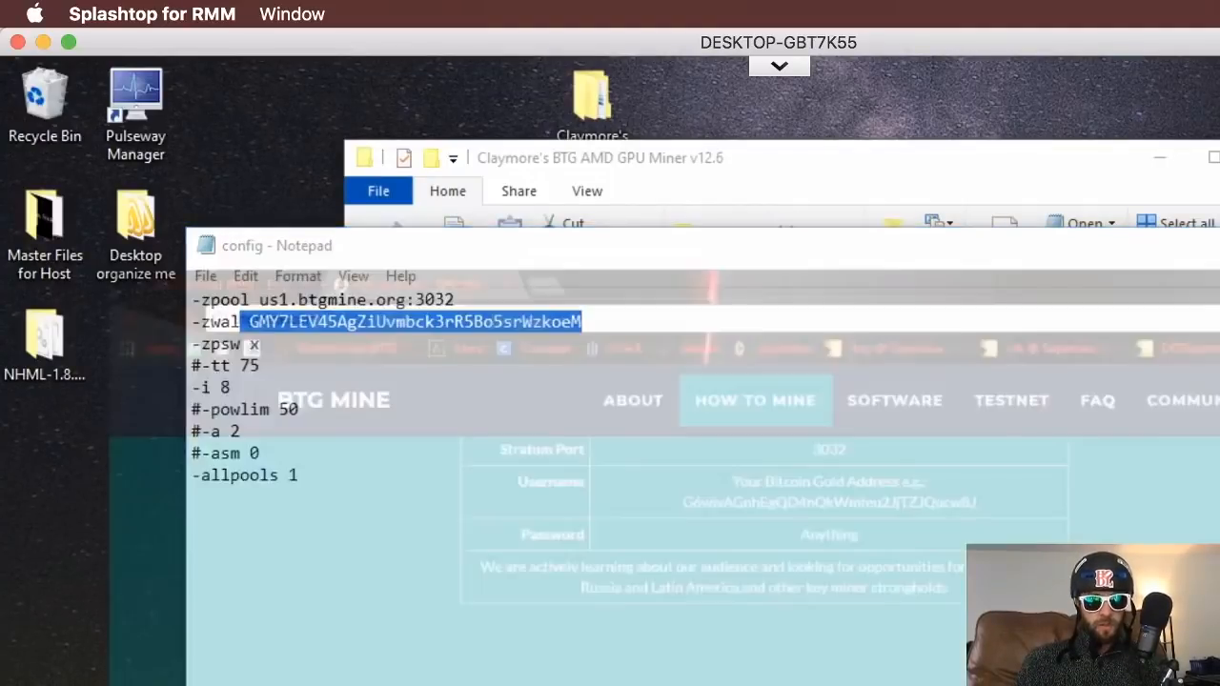
pyautogui.click(353, 75)
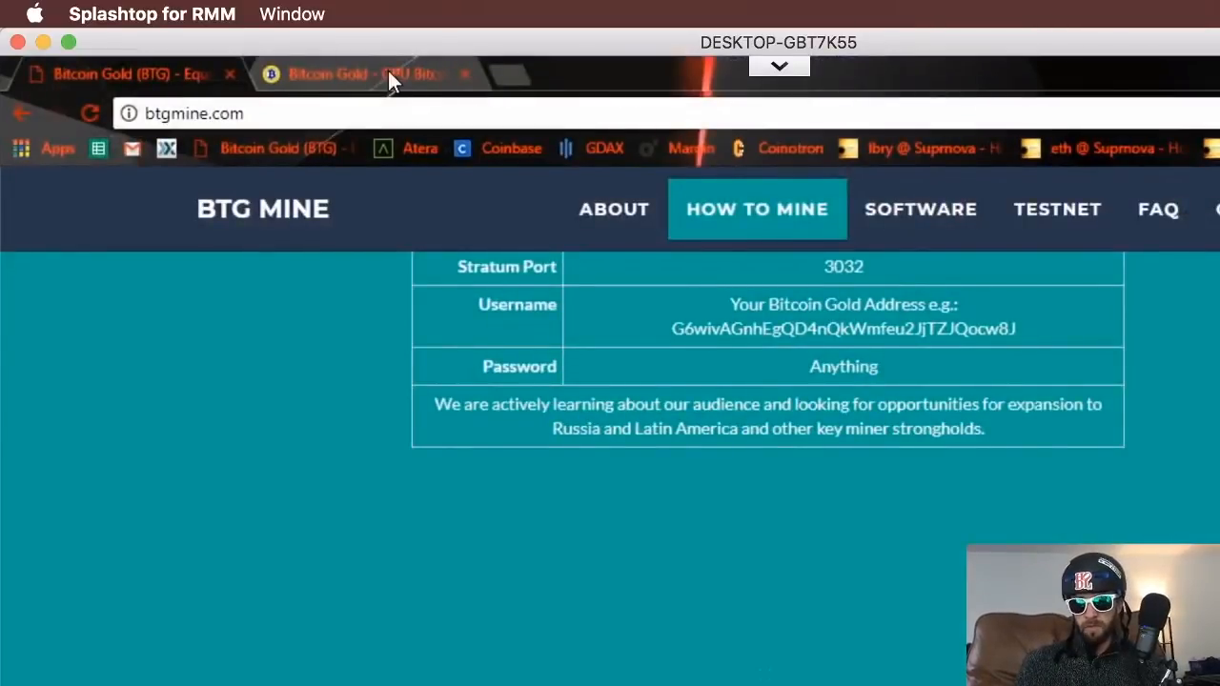
pyautogui.moveTo(382, 74)
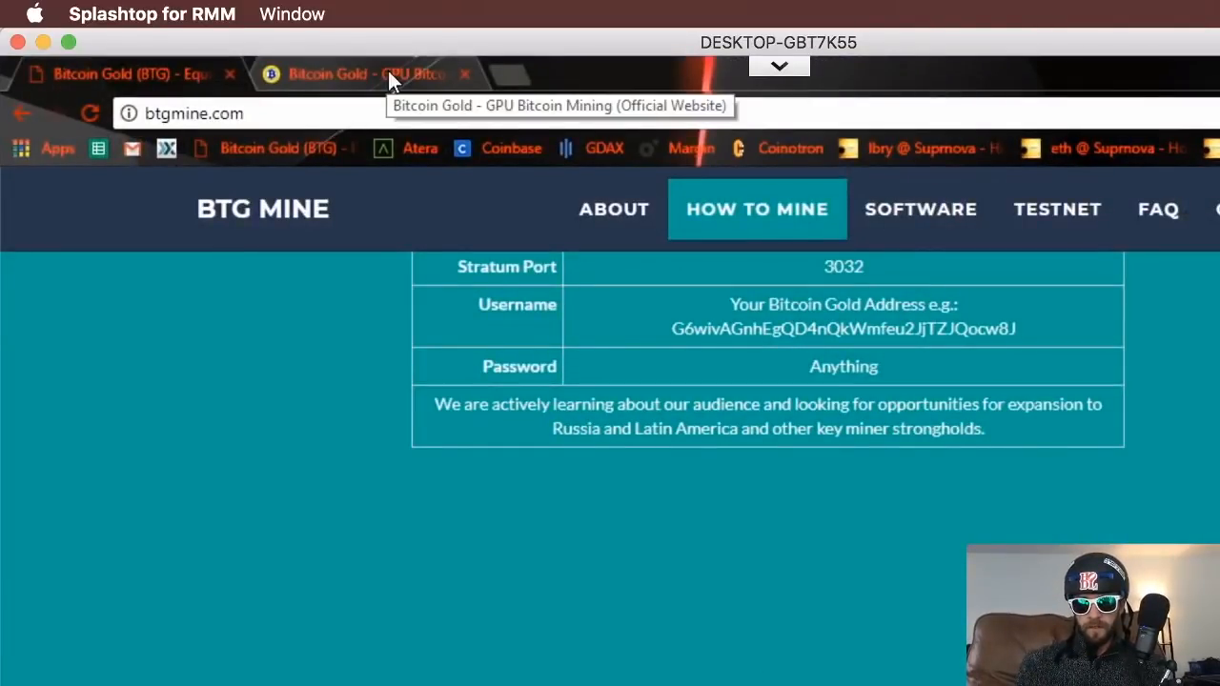
pyautogui.moveTo(506, 107)
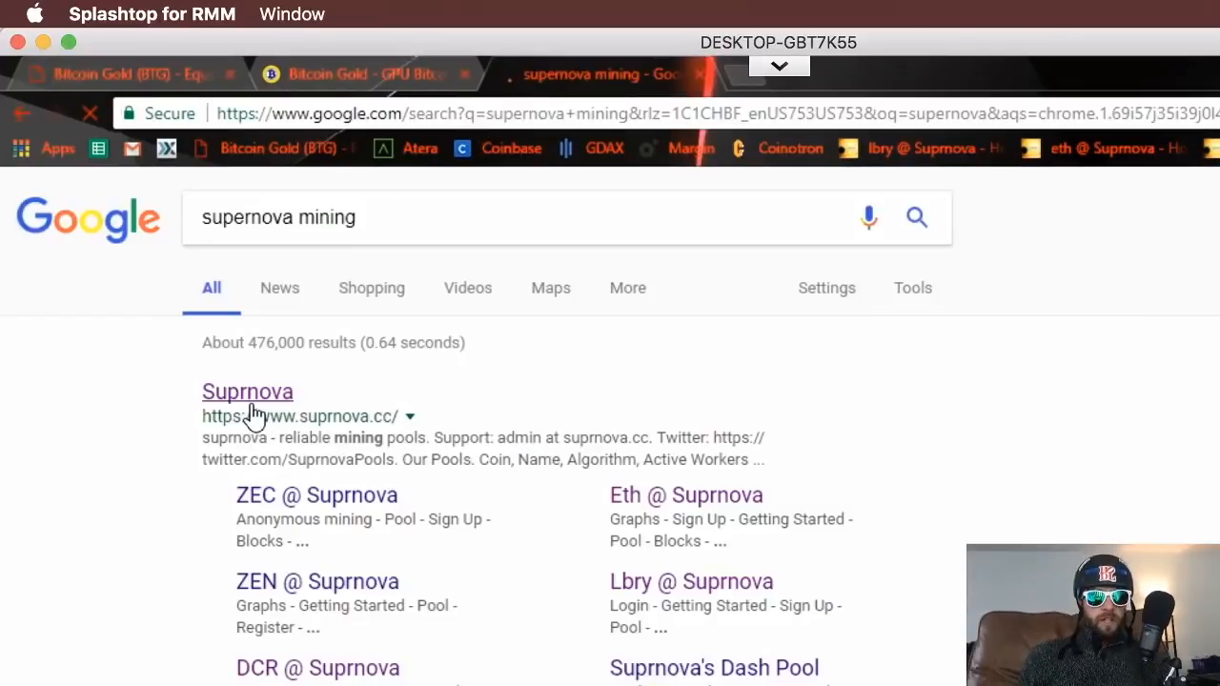
pyautogui.moveTo(538, 80)
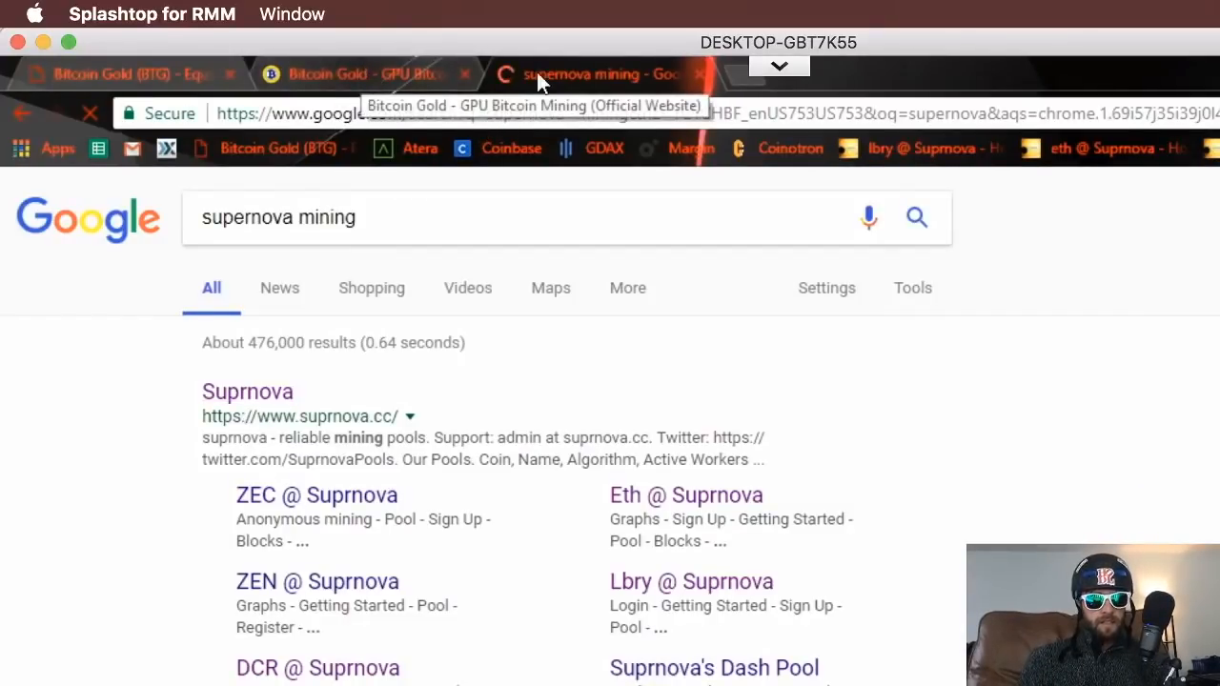
# Step: Search Google for "supernova mining" to locate the Suprnova pool
pyautogui.click(248, 391)
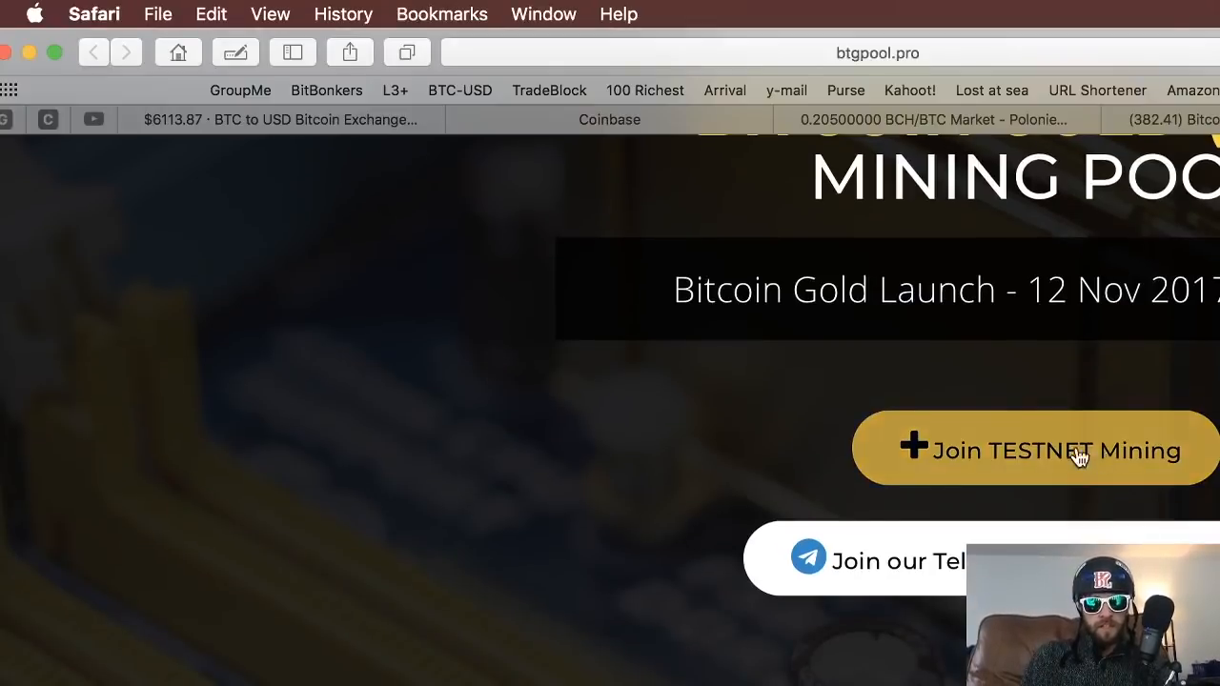
# Step: Join TESTNET mining from the btgpool.pro site
pyautogui.click(1033, 450)
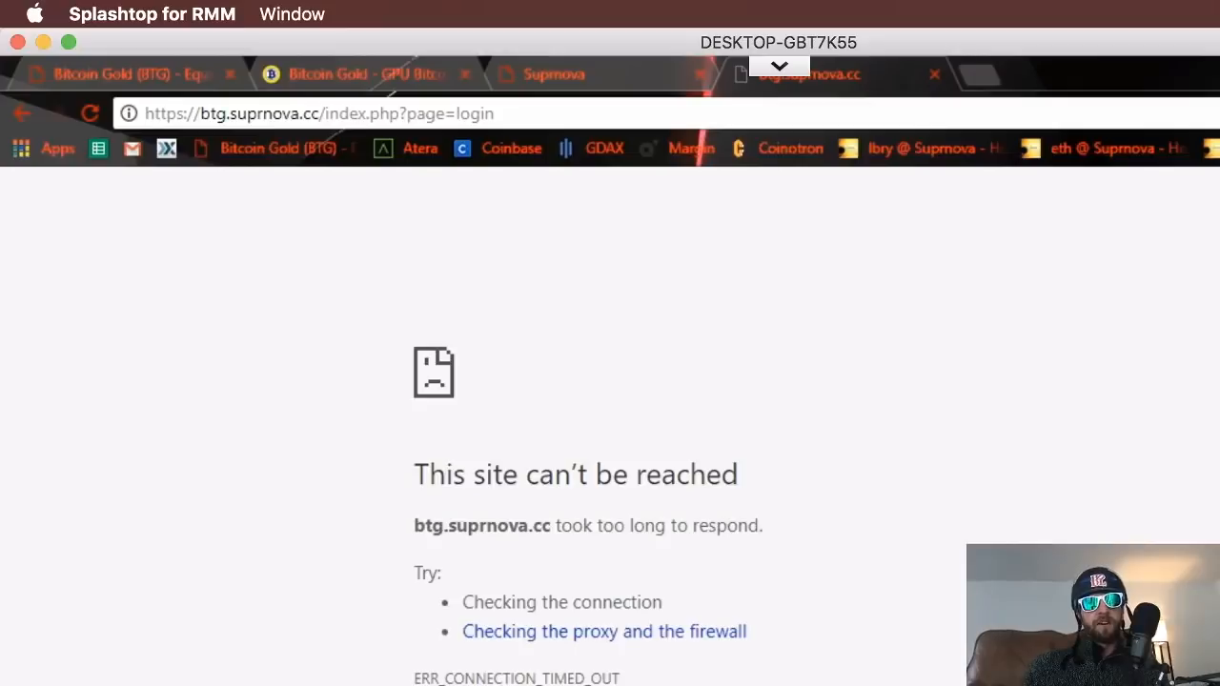
# Step: Leave the timed-out btg.suprnova.cc page and launch STARTBTGMINE.bat, raising the security warning
pyautogui.click(317, 114)
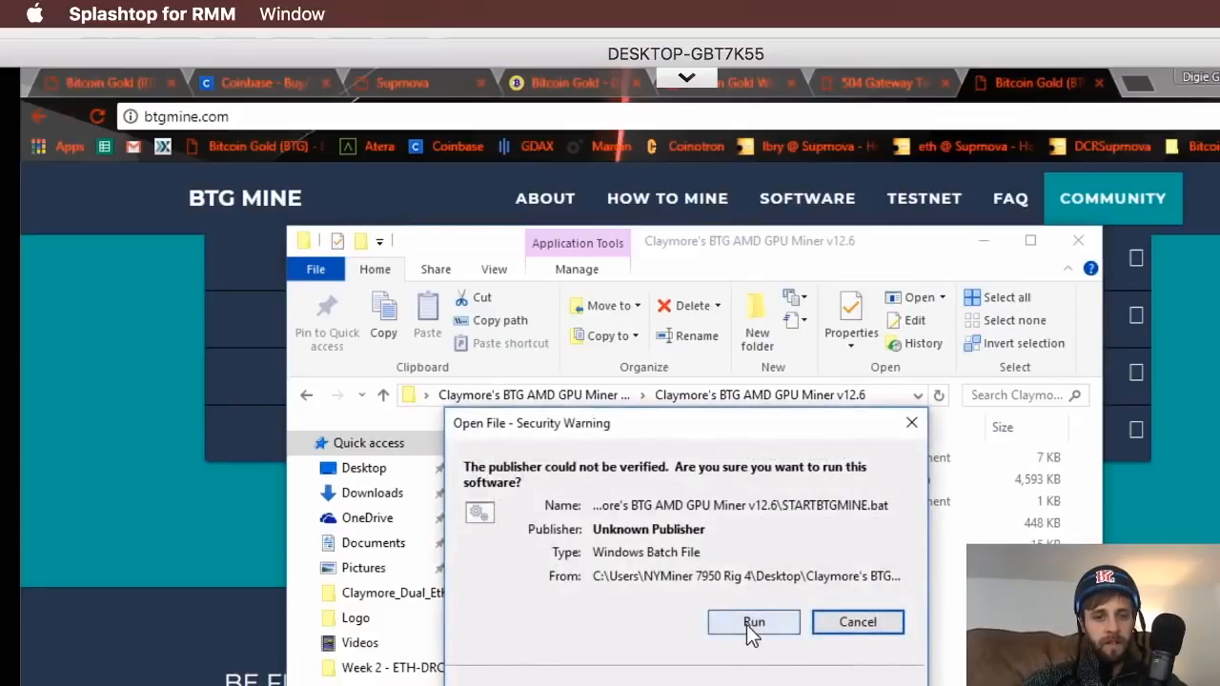
# Step: Run the unverified start script and watch the miner console recognise two AMD GPUs on btgmine
pyautogui.click(753, 622)
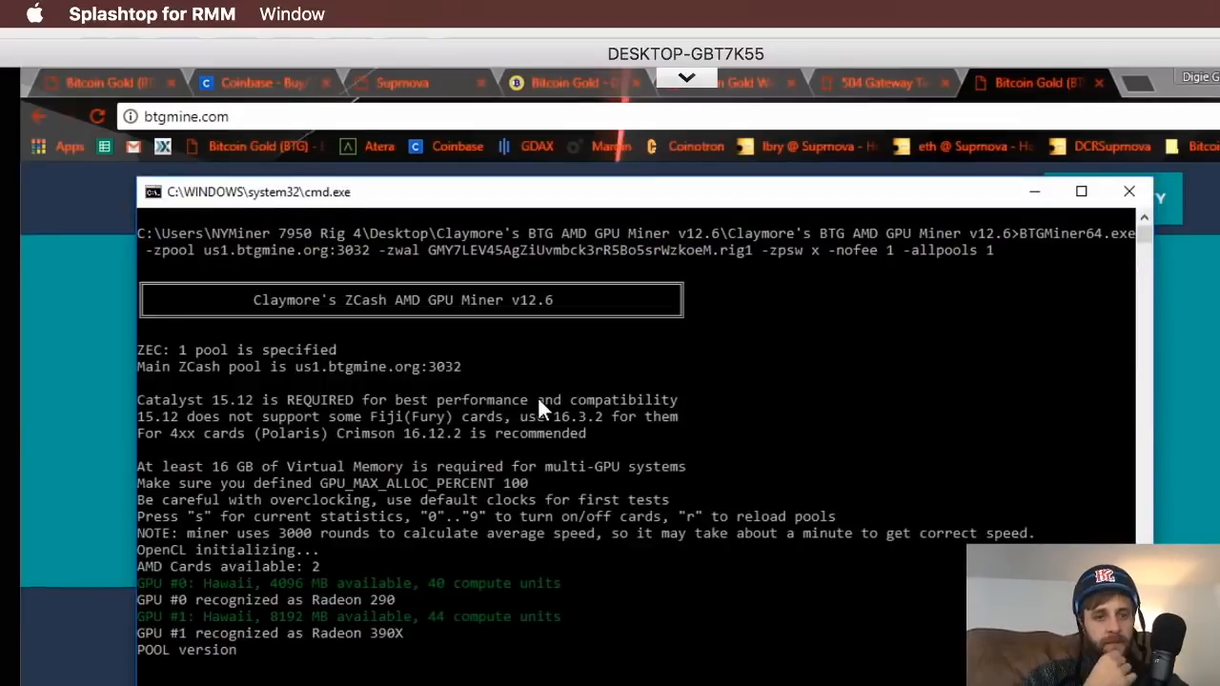
pyautogui.scroll(-3)
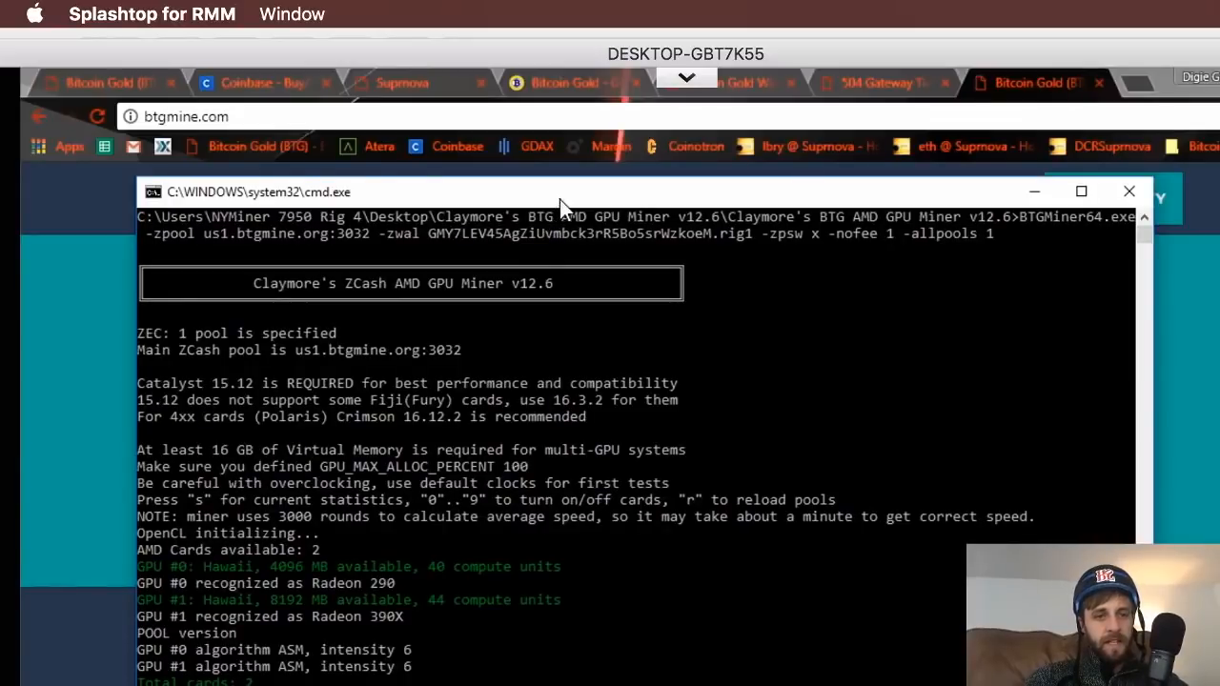
pyautogui.moveTo(563, 191); pyautogui.dragTo(496, 95)
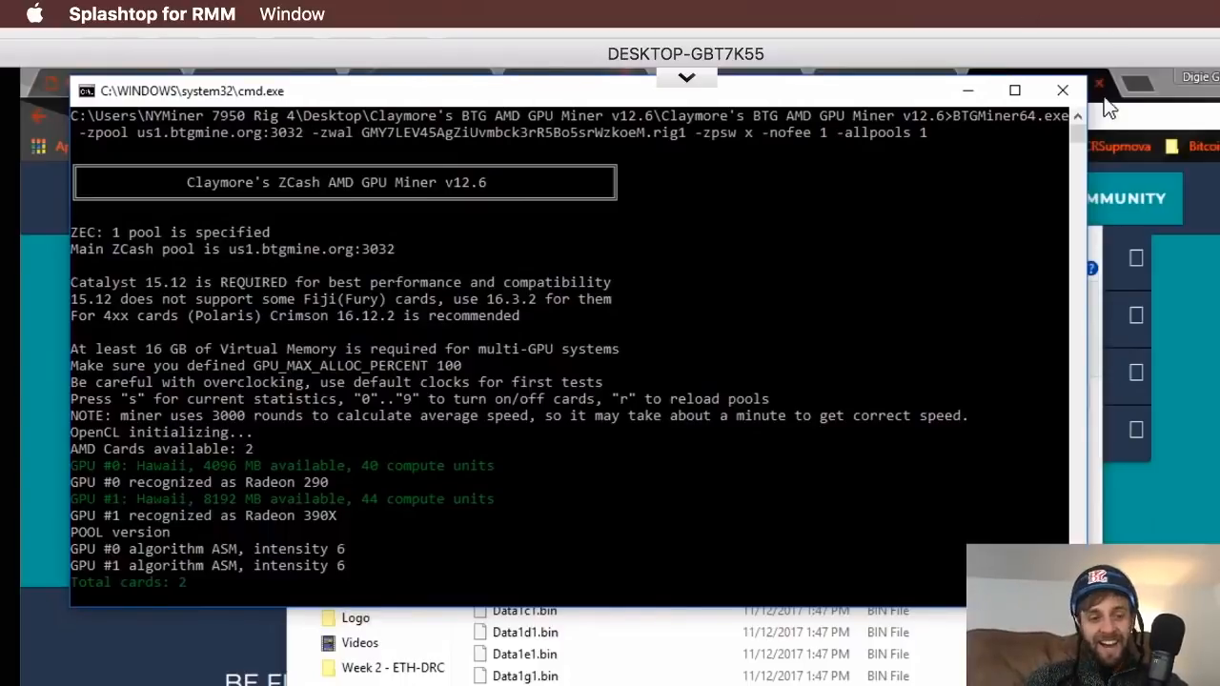
pyautogui.scroll(-3)
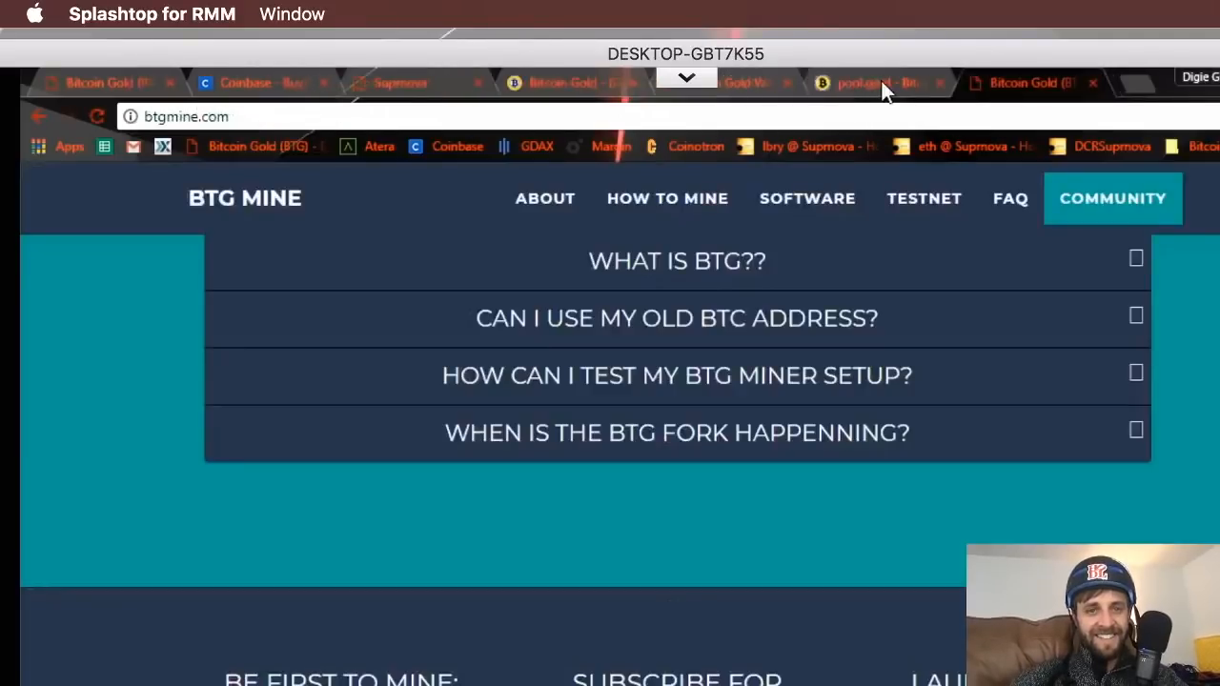
# Step: Check the pool.gold stats page and bring up the Claymore miner folder
pyautogui.click(873, 84)
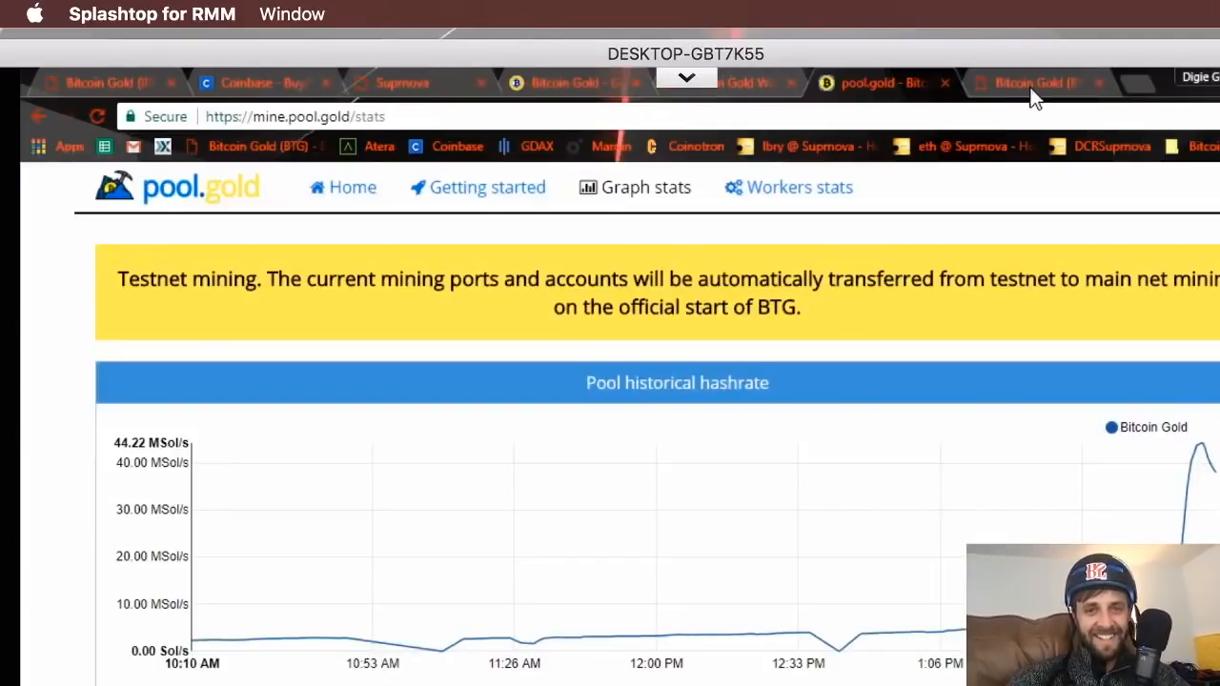
pyautogui.click(1026, 84)
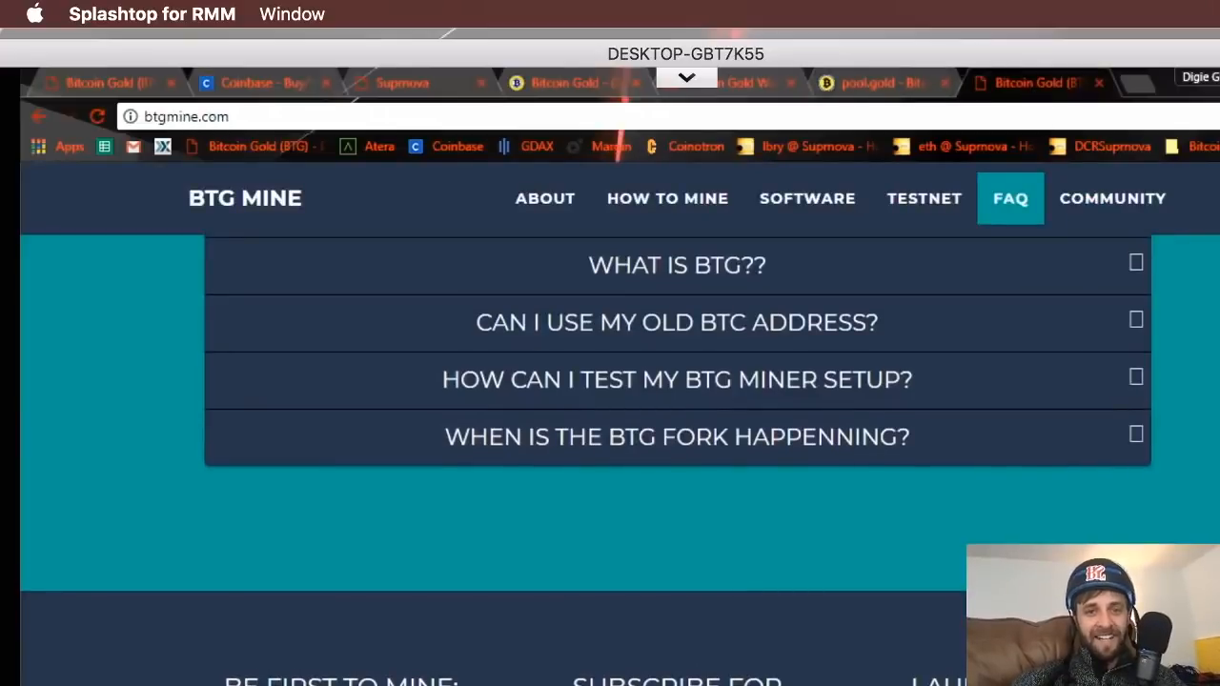
pyautogui.click(545, 198)
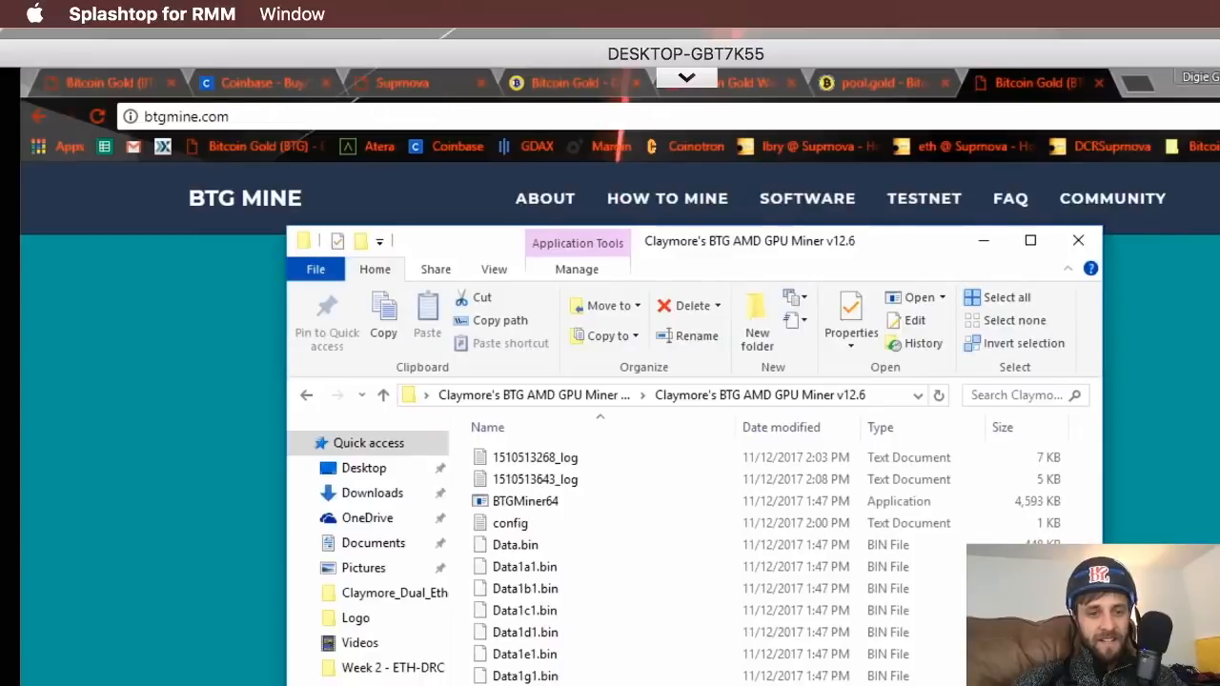
# Step: Edit the config in Notepad to point -zpool at eu.pool.gold:3044 with -tt 90 enabled
pyautogui.rightClick(511, 522)
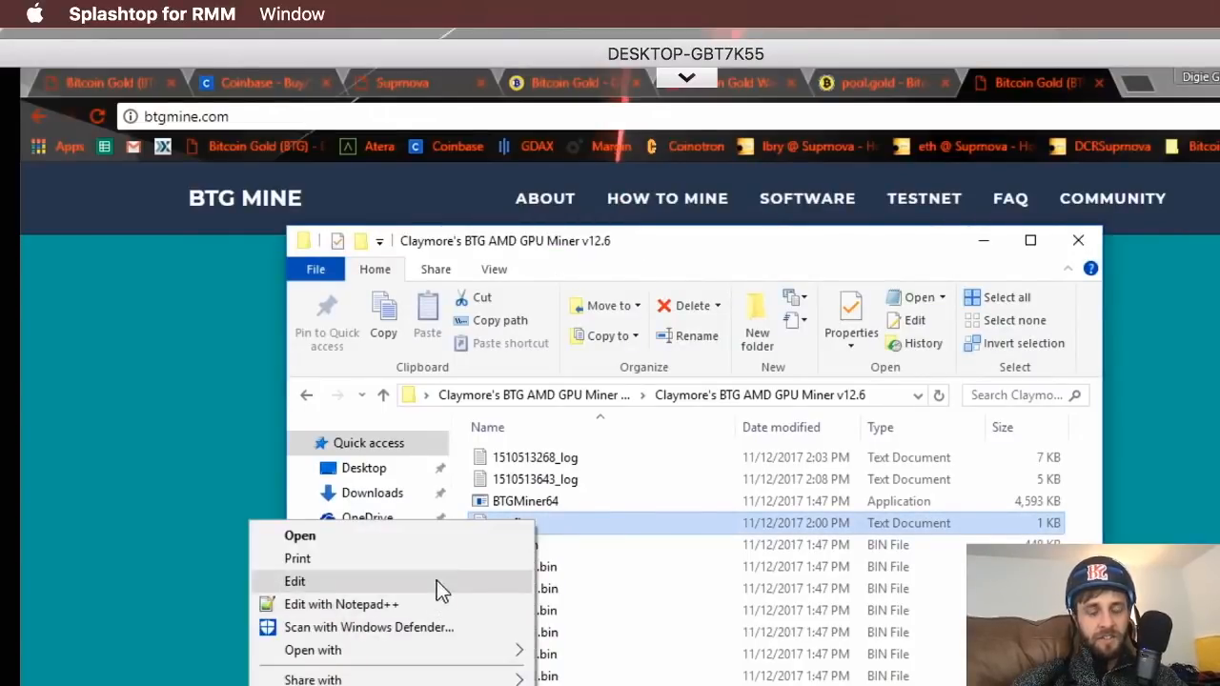
pyautogui.click(294, 580)
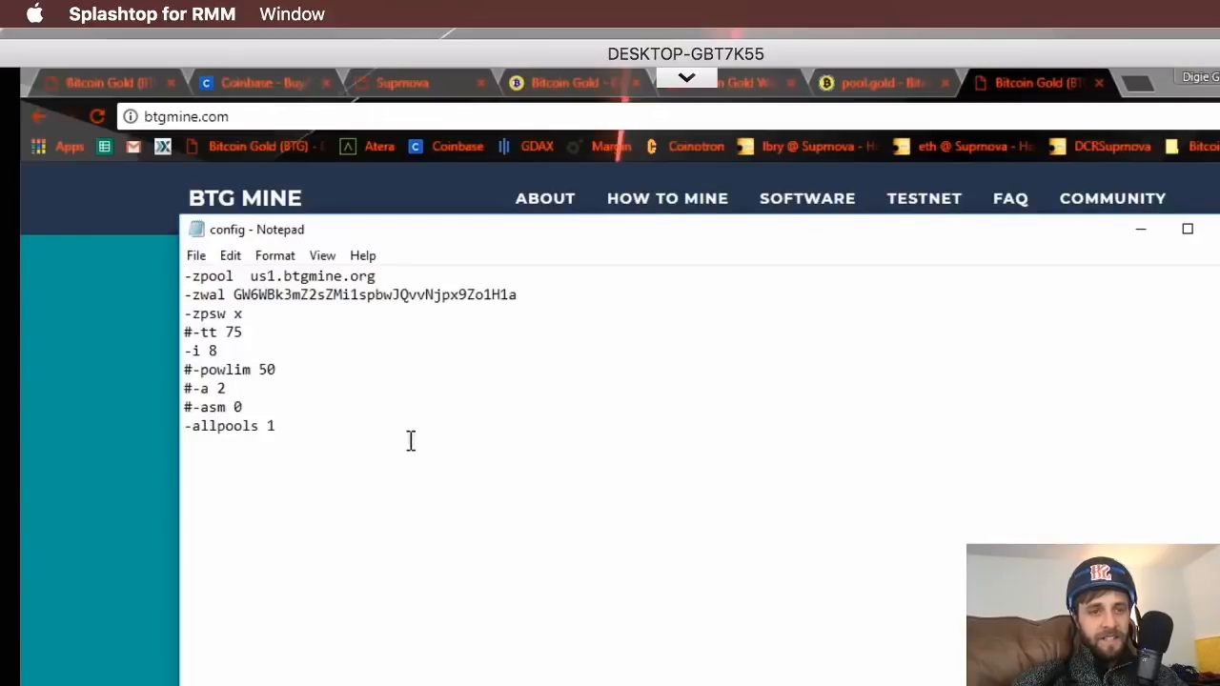
pyautogui.moveTo(900, 84)
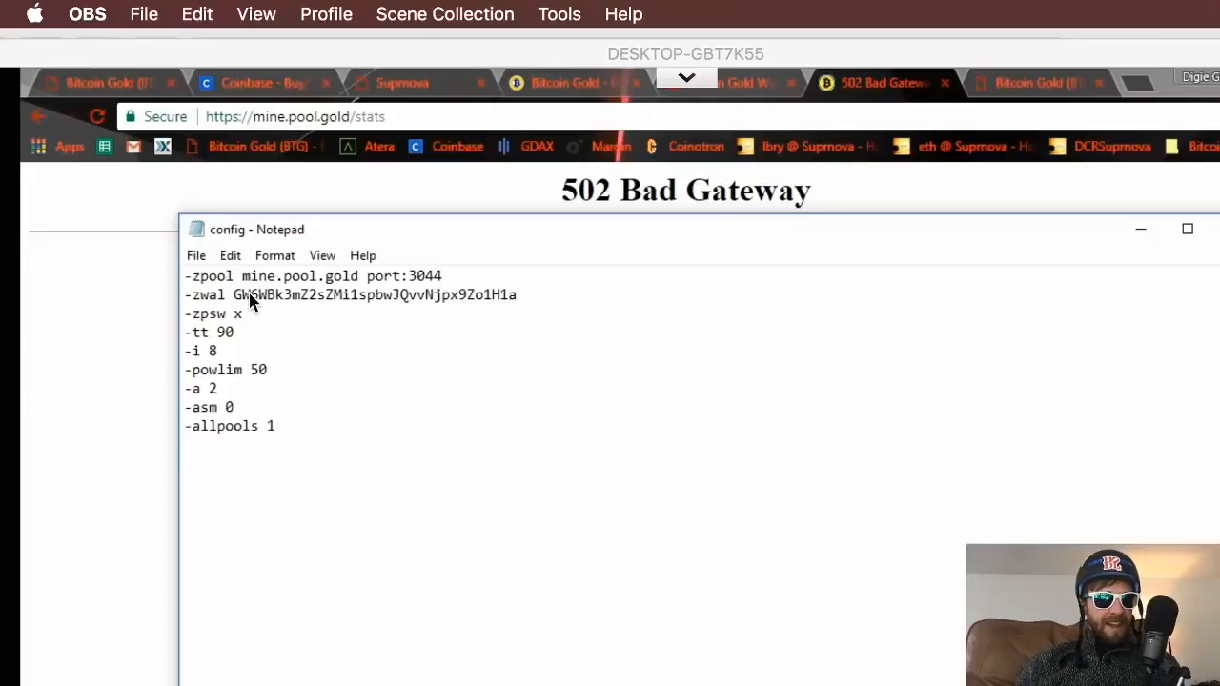
pyautogui.moveTo(244, 286)
pyautogui.write('u')
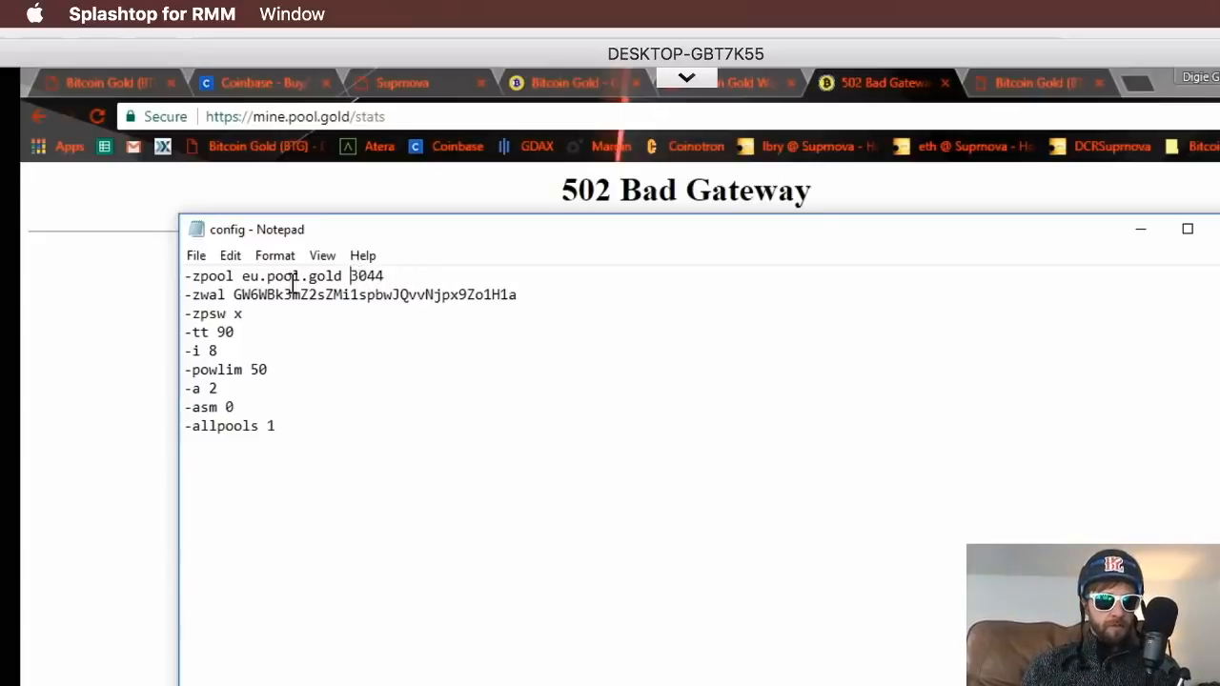
pyautogui.write(':')
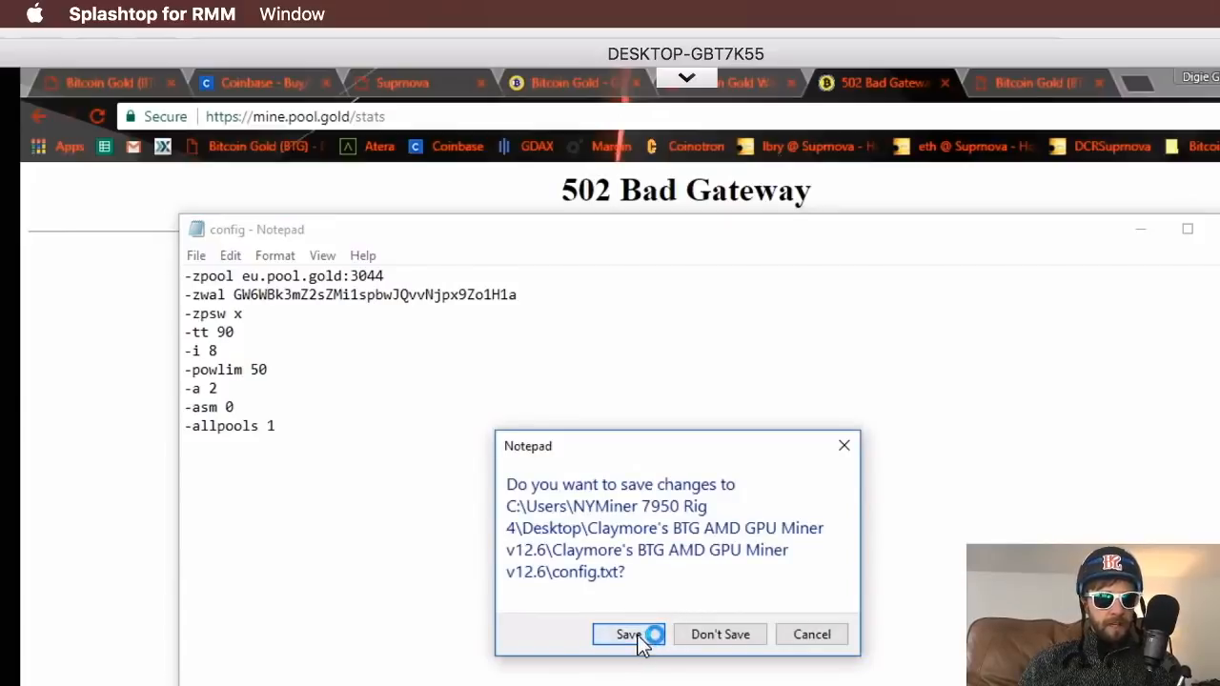
# Step: Save the config changes and watch the miner hash on eu.pool.gold:3044 with shares accepted
pyautogui.click(630, 633)
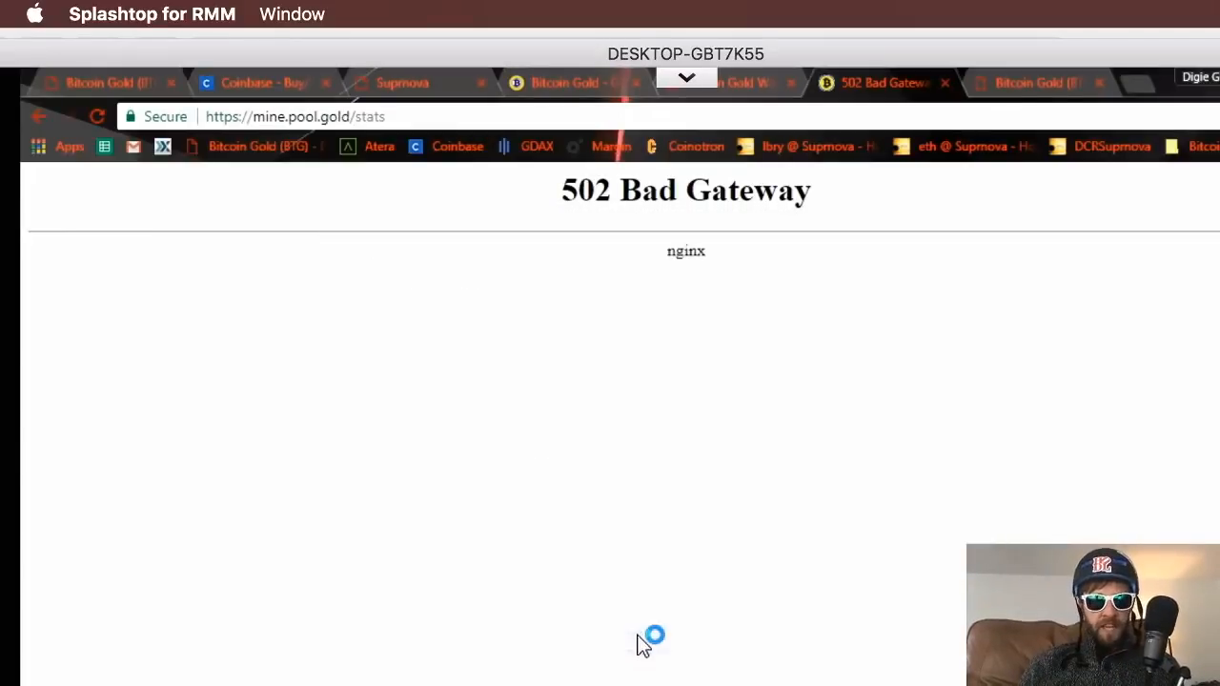
pyautogui.moveTo(1211, 366)
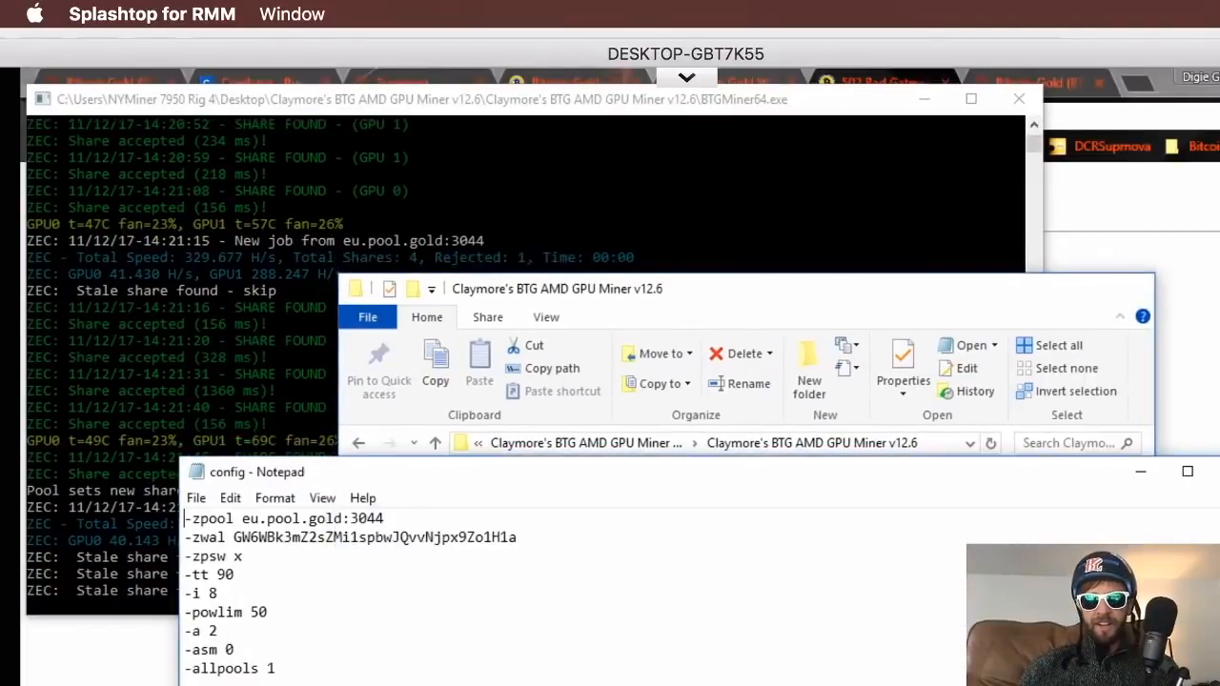
pyautogui.click(1049, 84)
pyautogui.write('8')
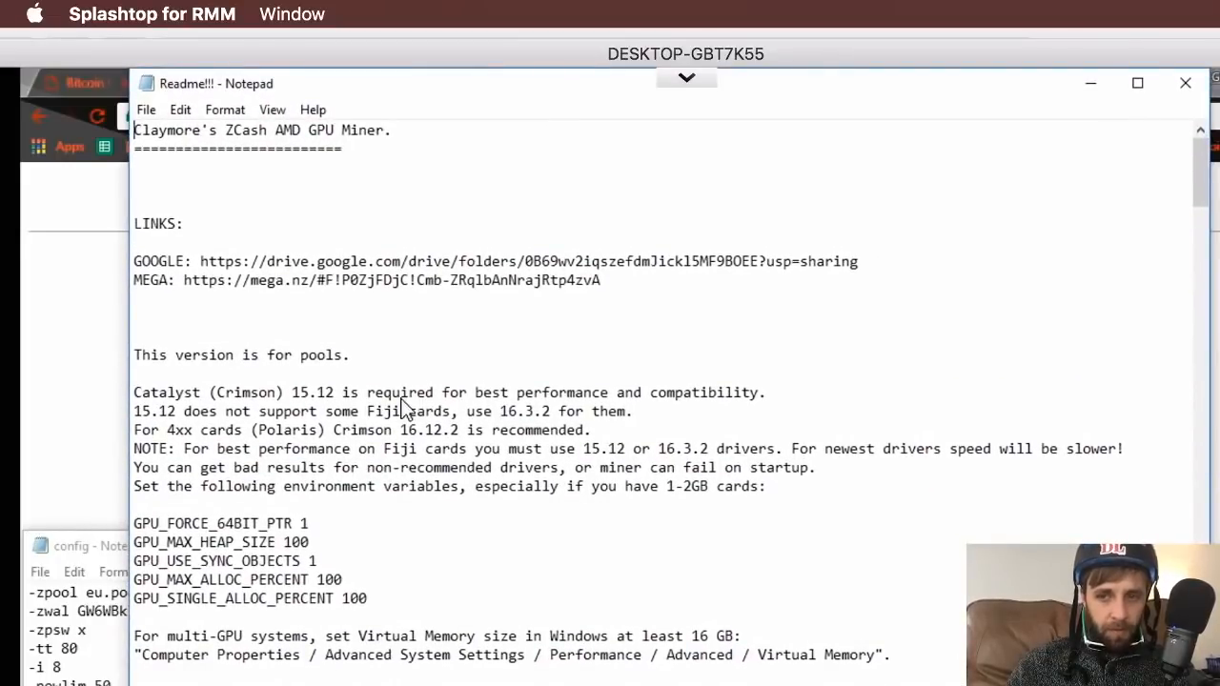
pyautogui.scroll(-3)
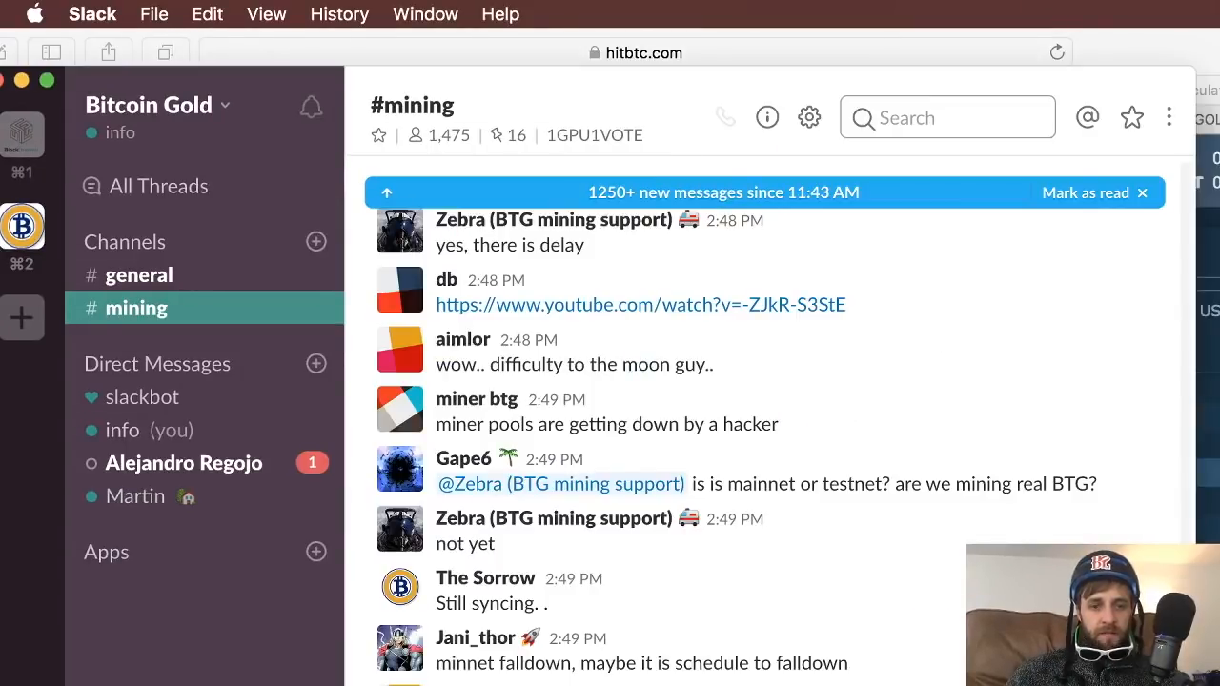
pyautogui.scroll(-3)
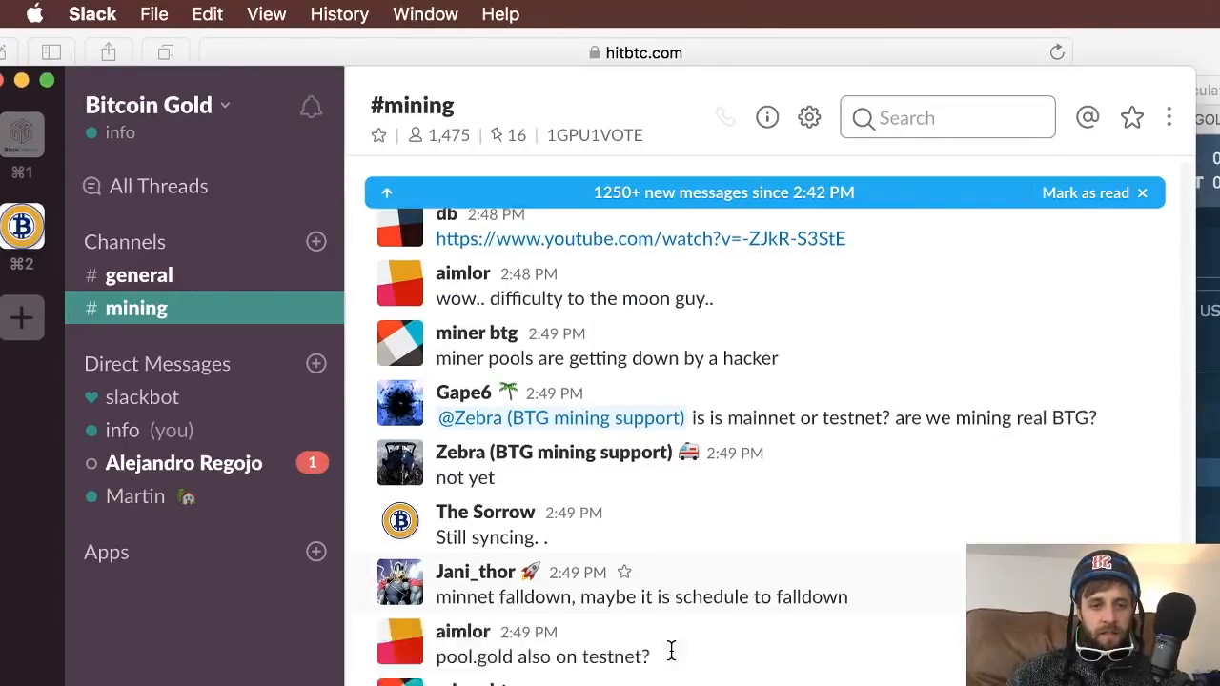
pyautogui.scroll(-3)
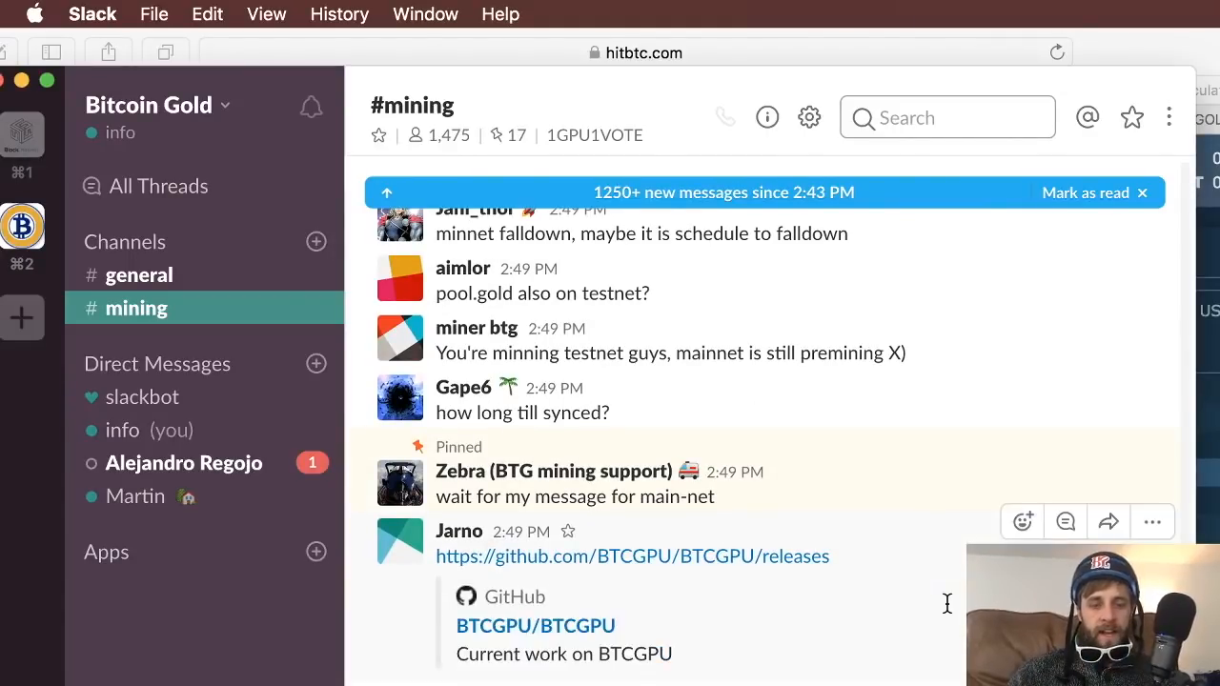
pyautogui.scroll(-3)
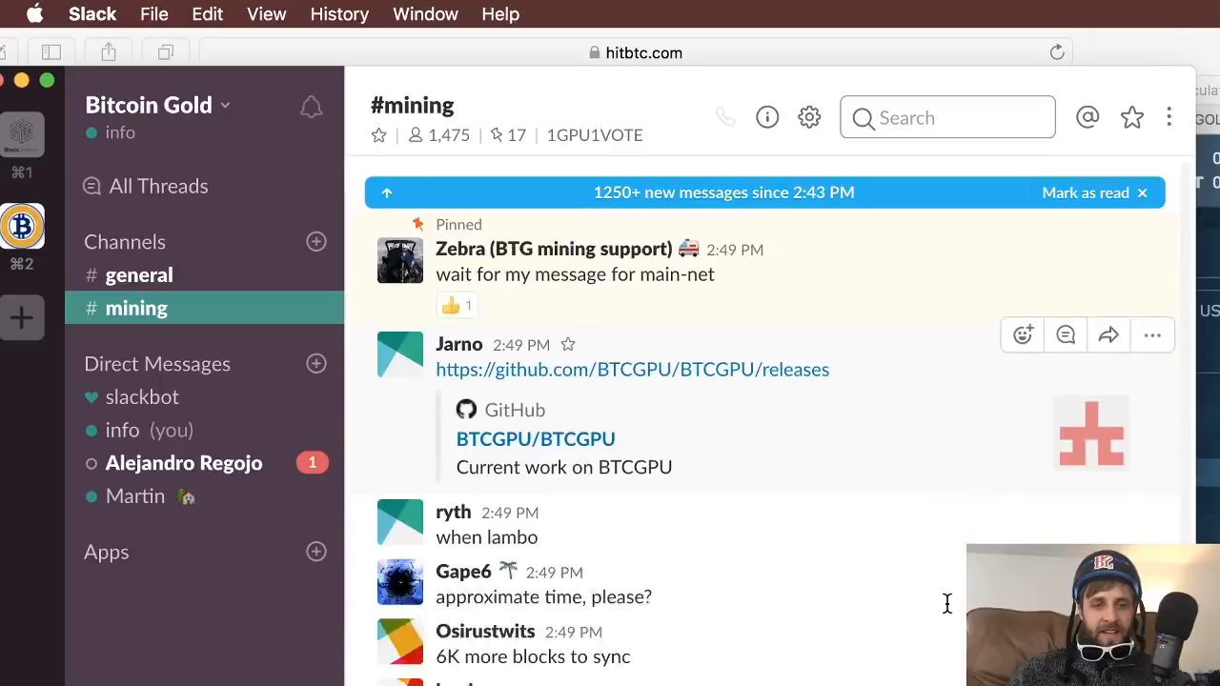
pyautogui.scroll(-3)
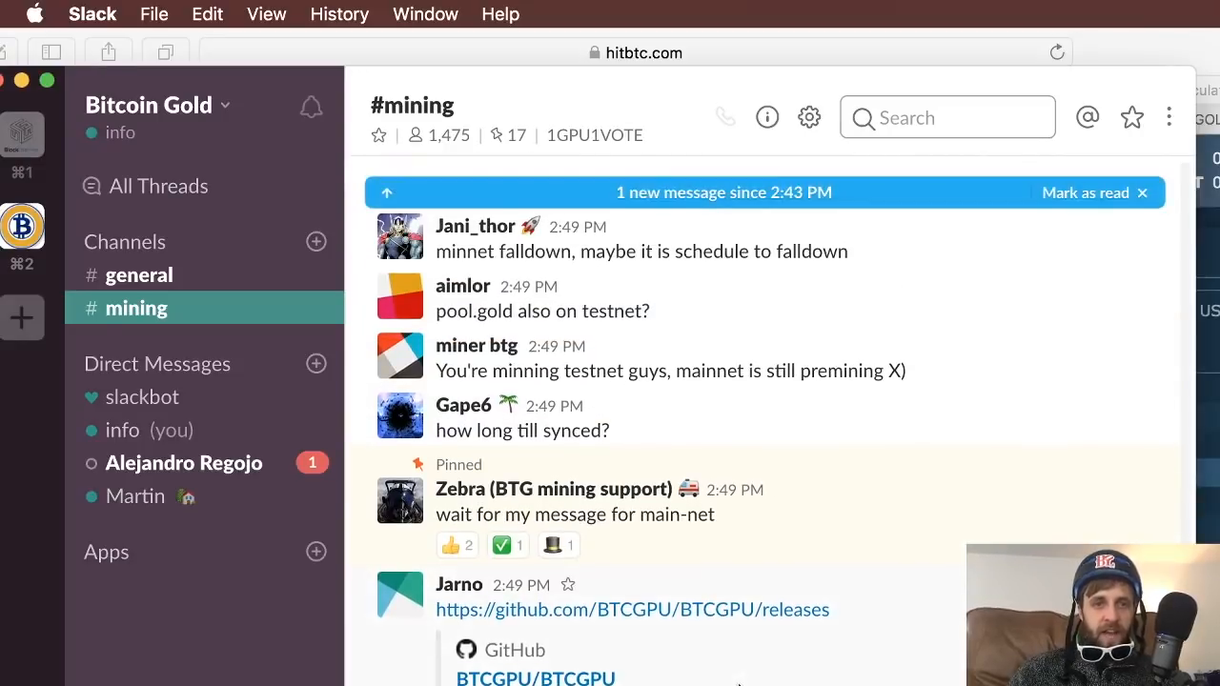
pyautogui.scroll(-3)
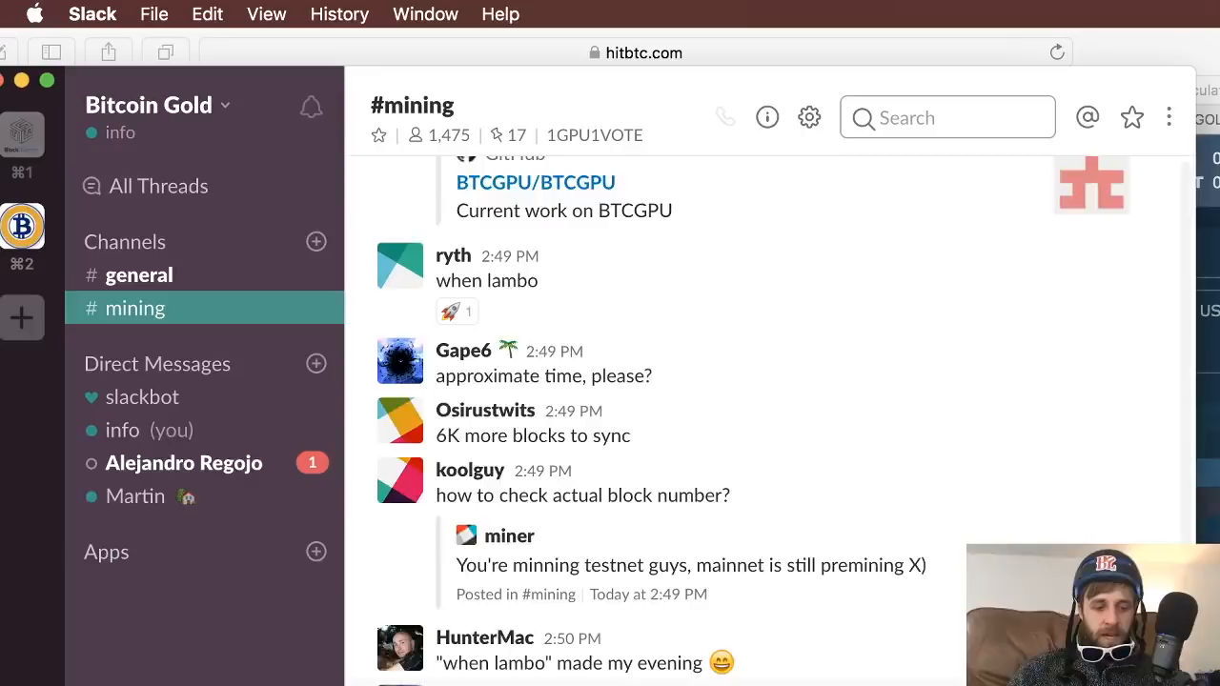
pyautogui.scroll(-3)
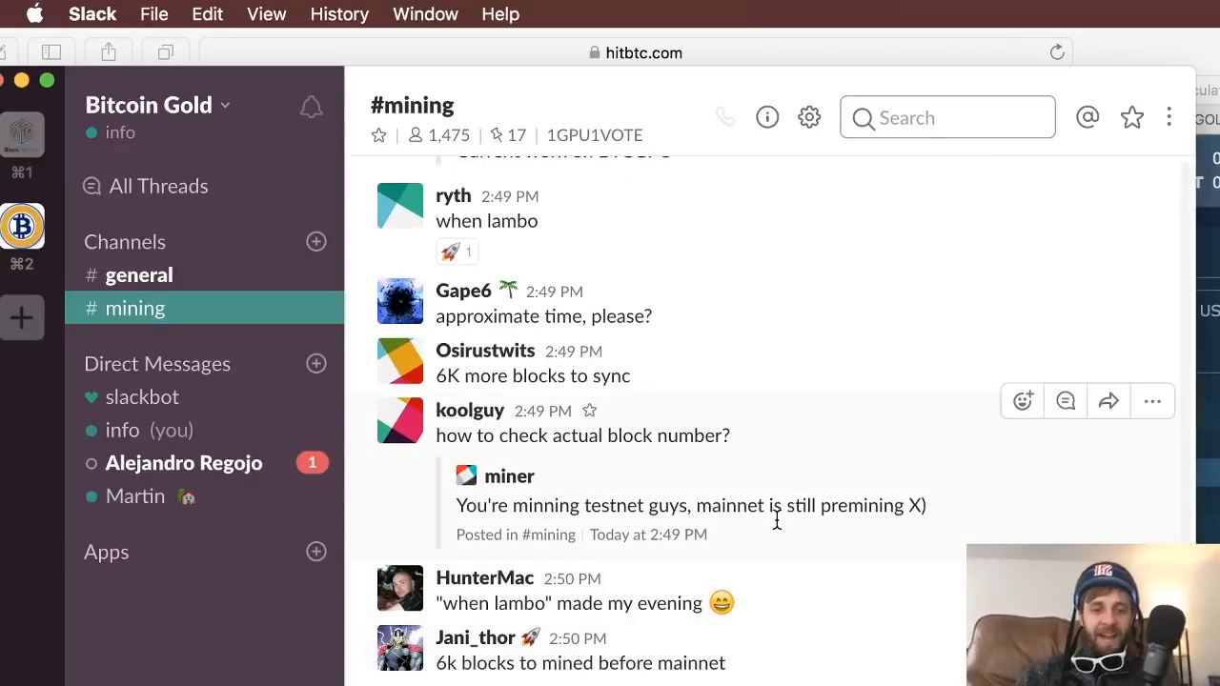
pyautogui.scroll(-3)
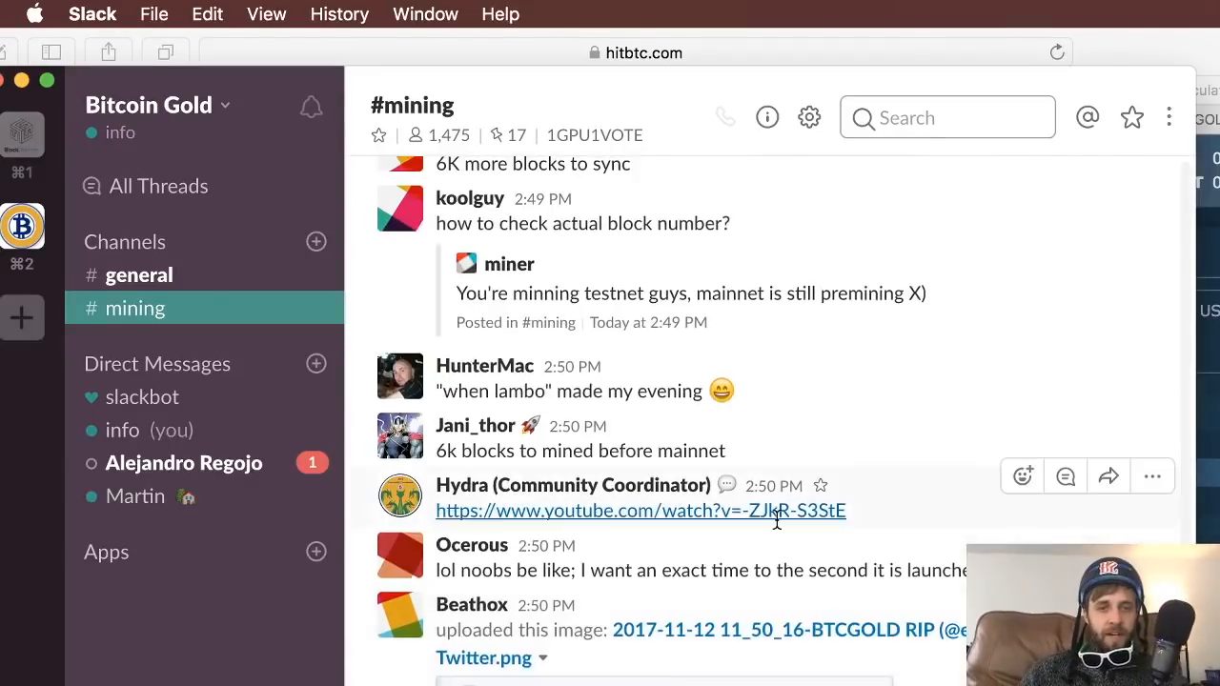
pyautogui.scroll(3)
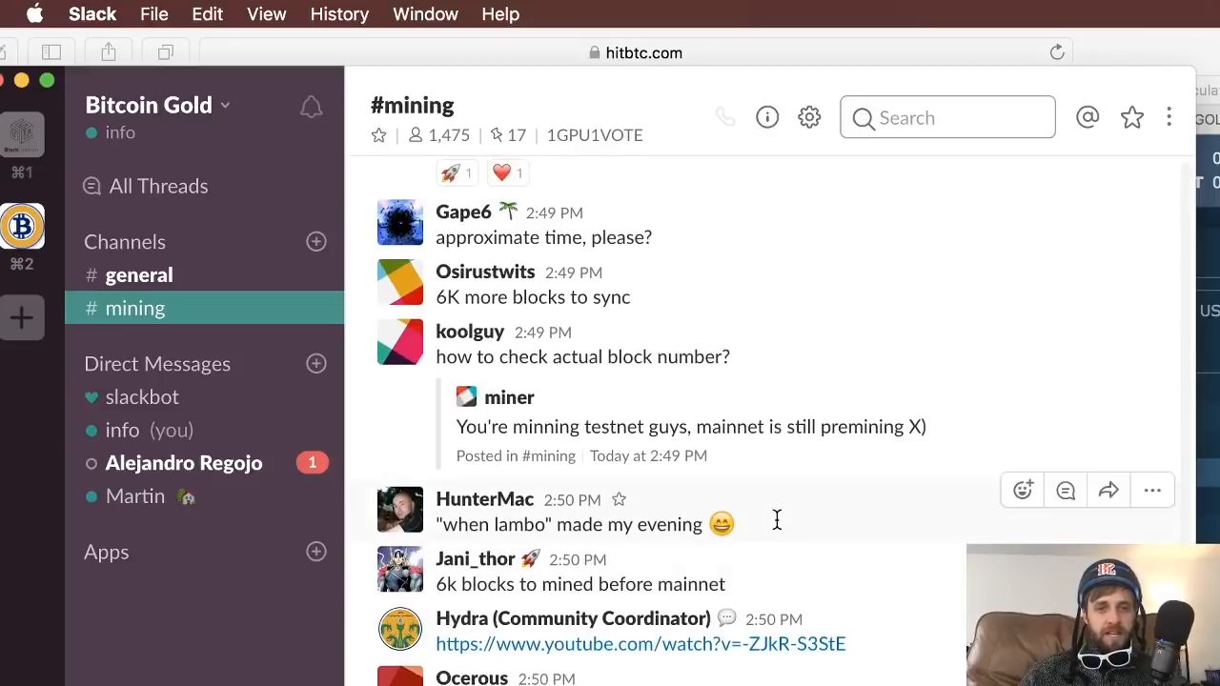